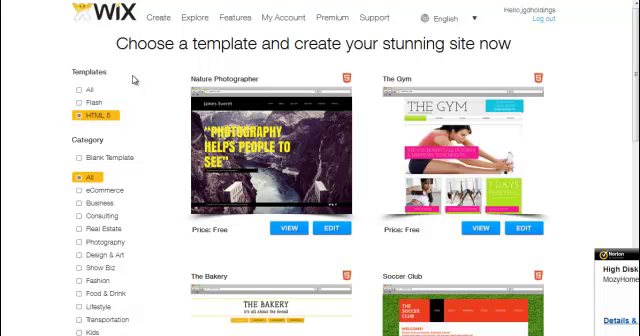
Scroll through the filtered Business HTML5 templates, then back up to the top.
scroll(down, 3)
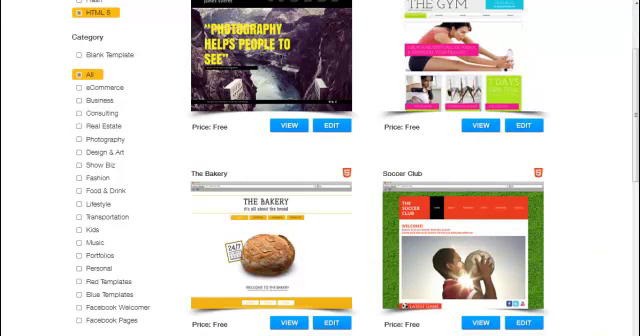
mouse_move(146, 86)
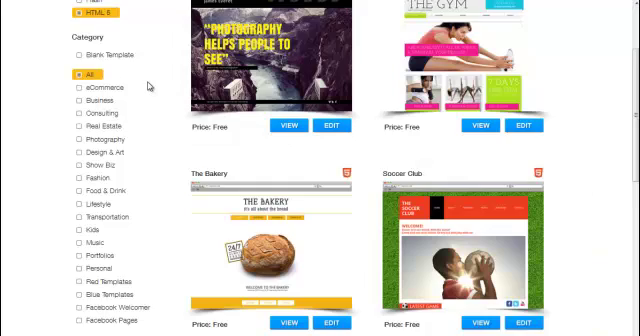
scroll(down, 3)
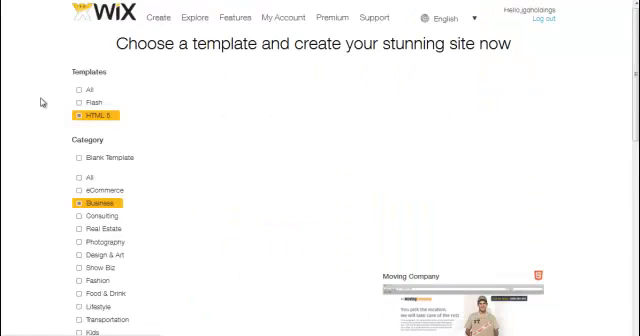
scroll(down, 3)
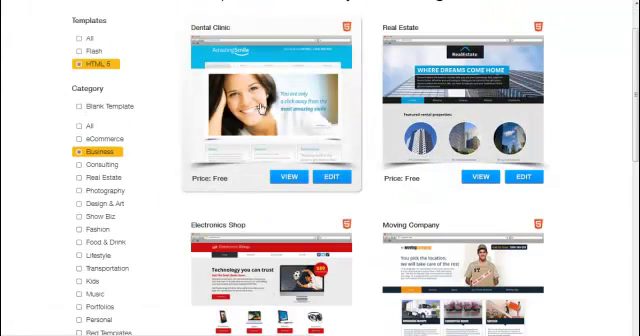
scroll(down, 3)
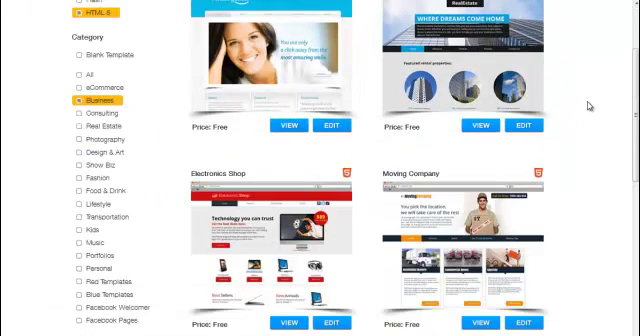
scroll(down, 3)
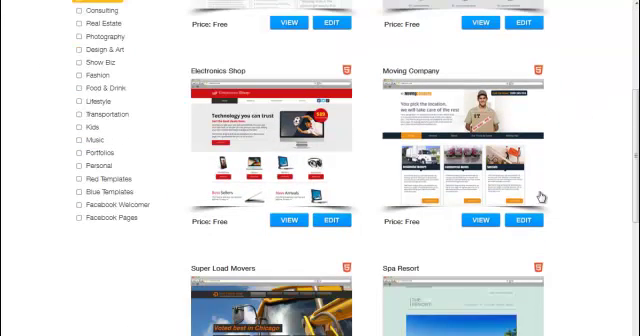
scroll(up, 3)
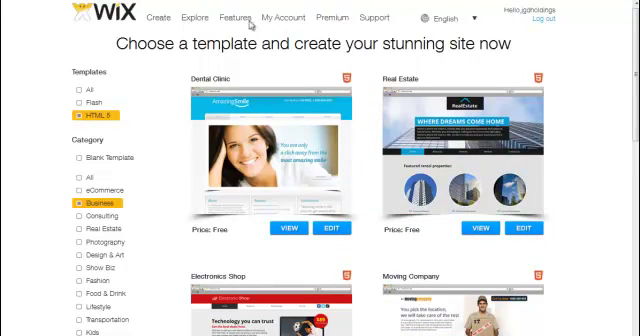
mouse_move(293, 48)
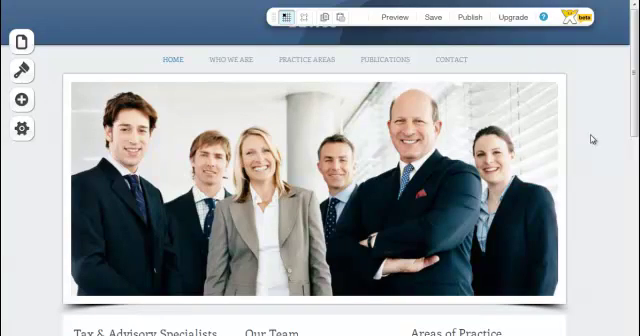
mouse_move(617, 131)
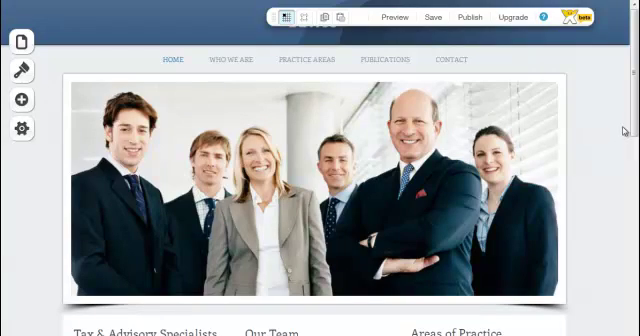
mouse_move(314, 64)
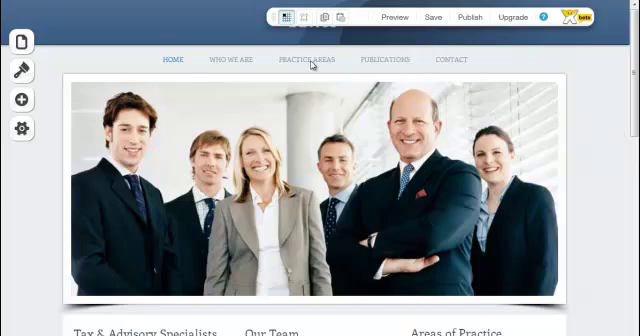
mouse_move(592, 72)
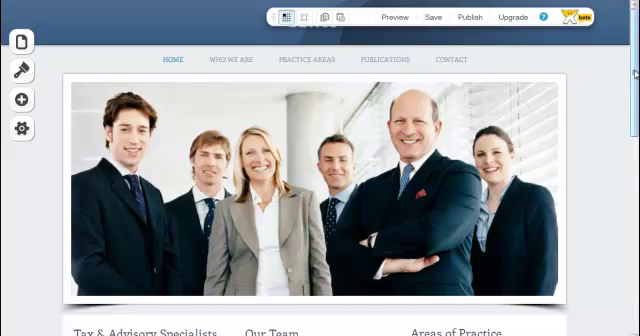
Scroll down the Tax & Advisory Specialists Home page toward the Our Team section.
scroll(down, 3)
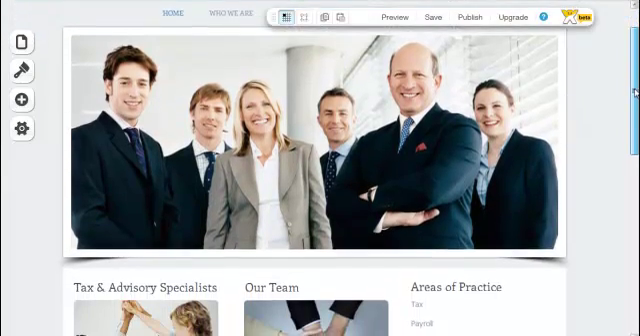
scroll(down, 3)
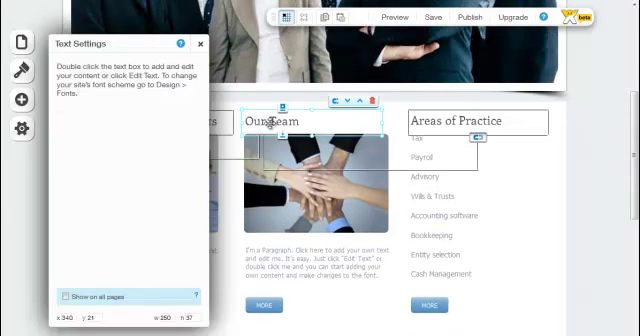
click(320, 185)
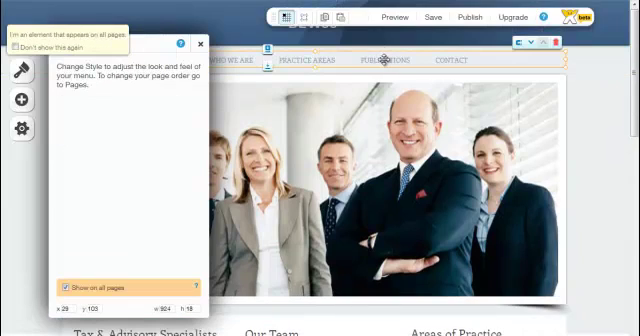
click(200, 45)
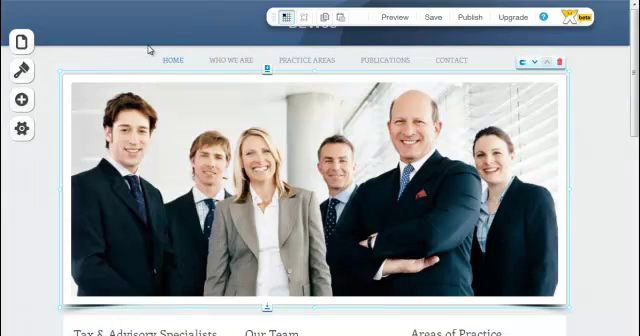
mouse_move(20, 71)
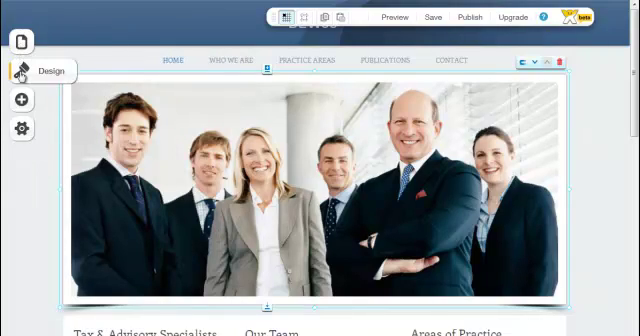
mouse_move(18, 99)
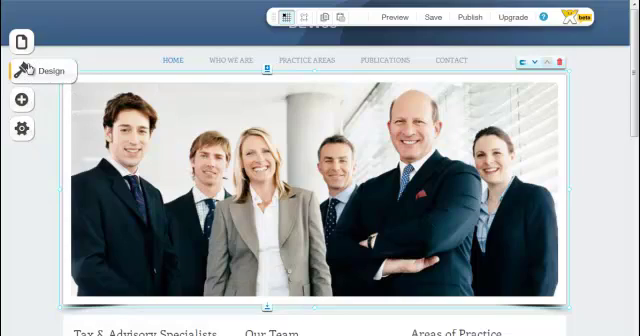
click(20, 42)
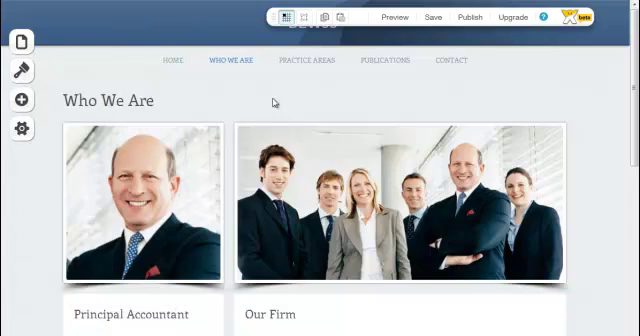
scroll(down, 3)
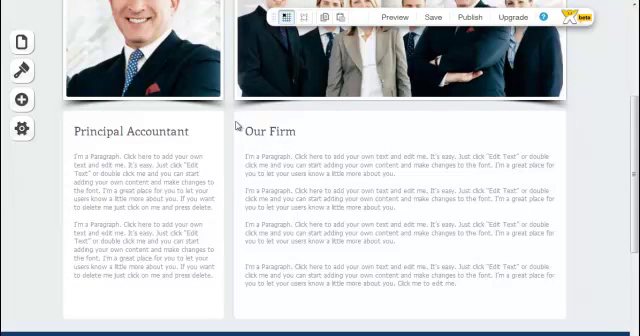
mouse_move(283, 271)
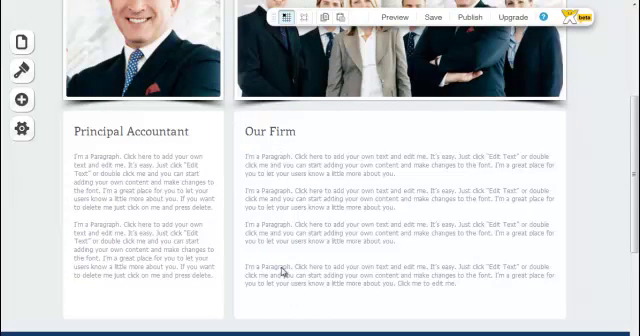
scroll(down, 3)
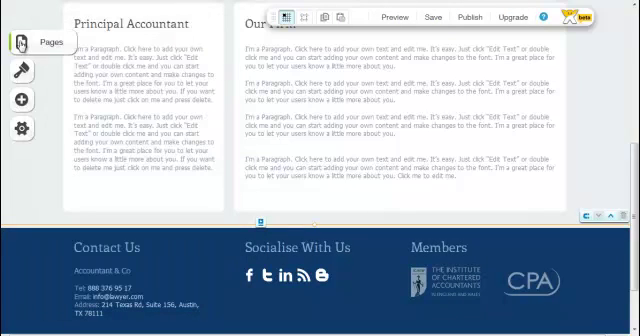
Show the site's page list, including the WHO WE ARE page.
click(22, 44)
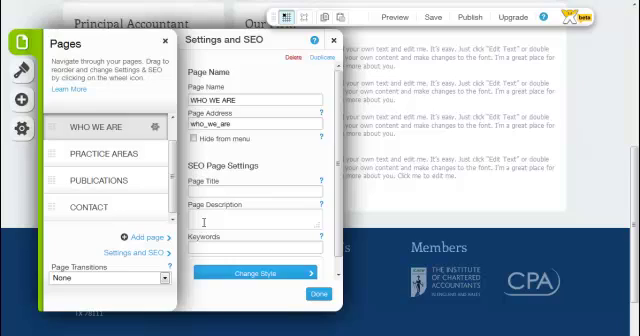
mouse_move(264, 173)
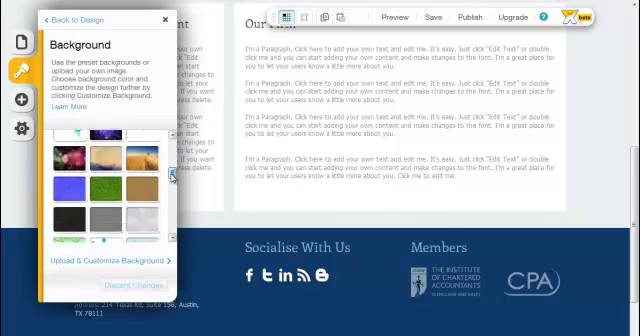
Browse the background presets, then return to Design's site background choices.
scroll(down, 3)
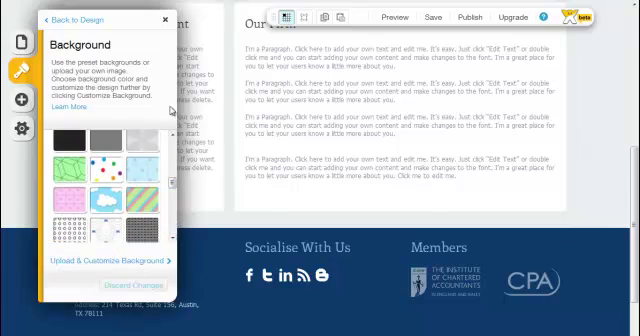
click(56, 20)
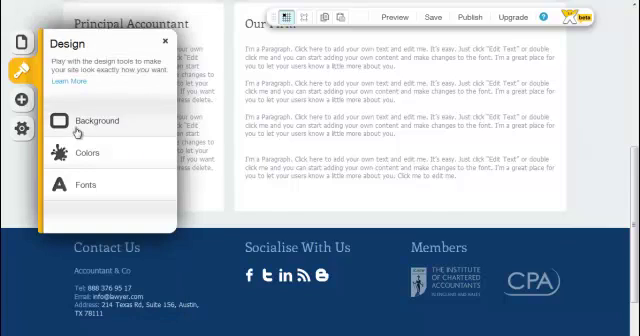
click(79, 153)
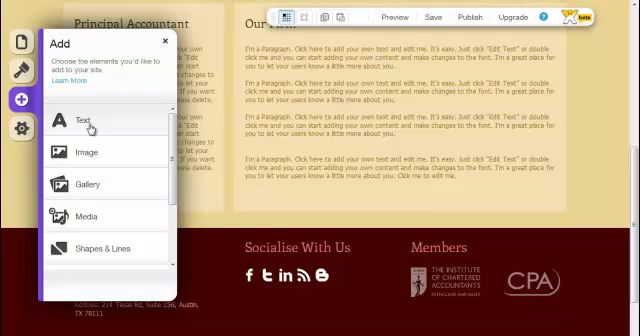
Add an editable title text box and a red broken-heart shape to Who We Are.
click(80, 120)
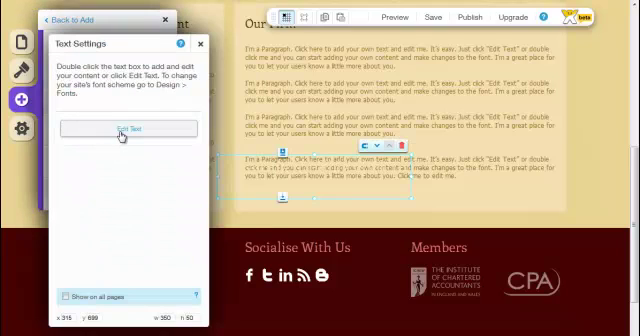
click(143, 128)
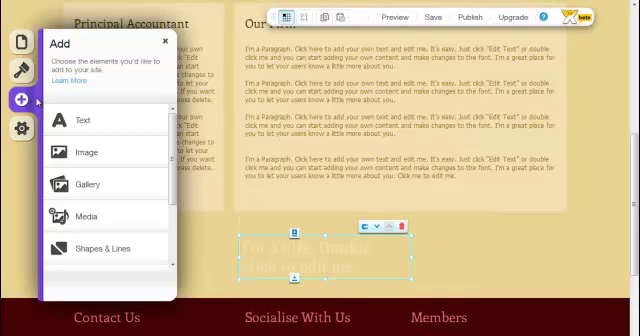
click(82, 151)
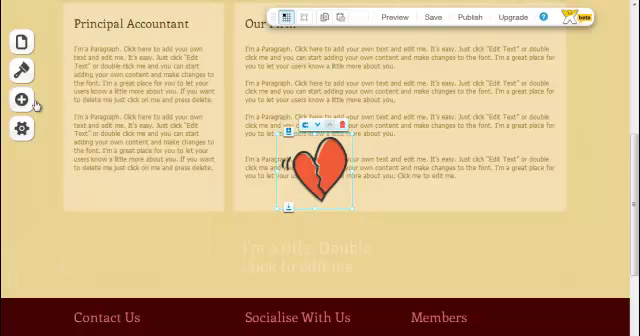
Look through the site Settings' SEO and Statistics options.
click(20, 128)
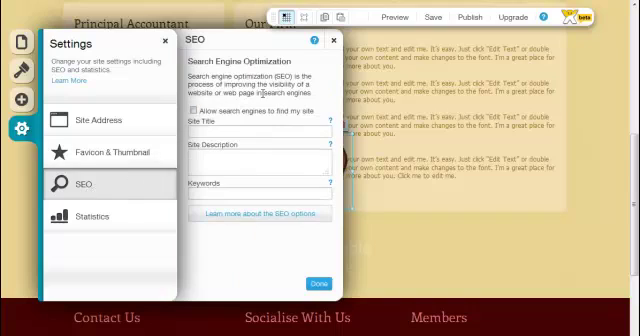
mouse_move(75, 216)
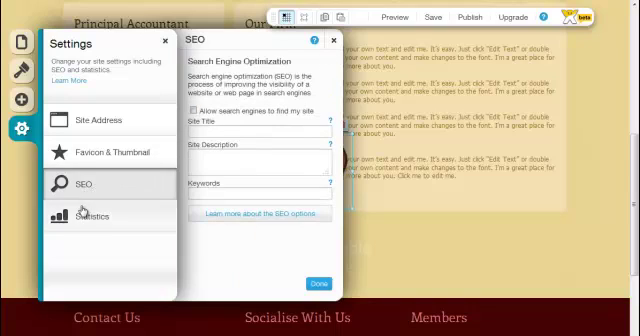
click(92, 216)
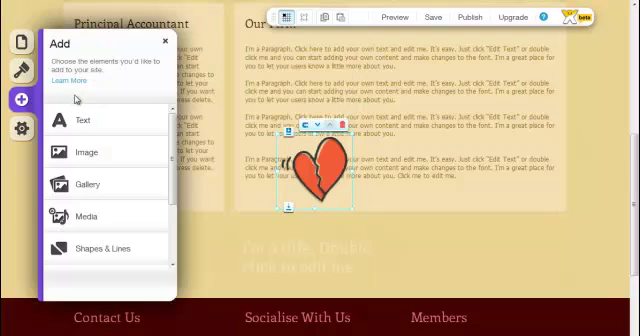
Scroll the Add panel and browse the available Social widgets.
scroll(down, 3)
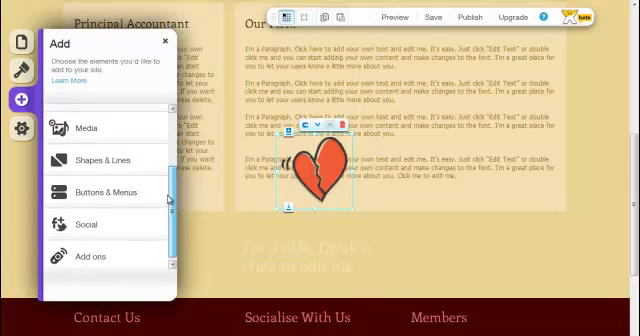
mouse_move(98, 157)
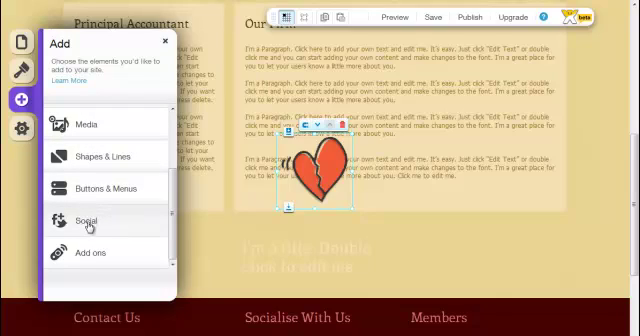
click(90, 253)
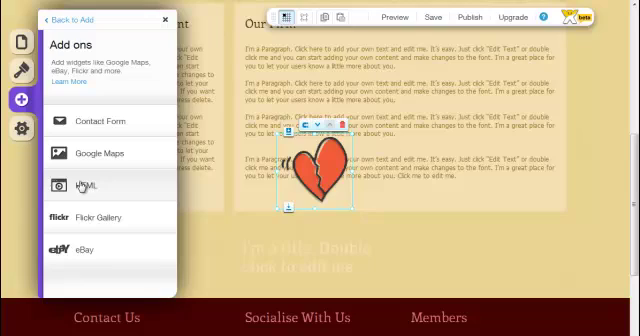
mouse_move(82, 218)
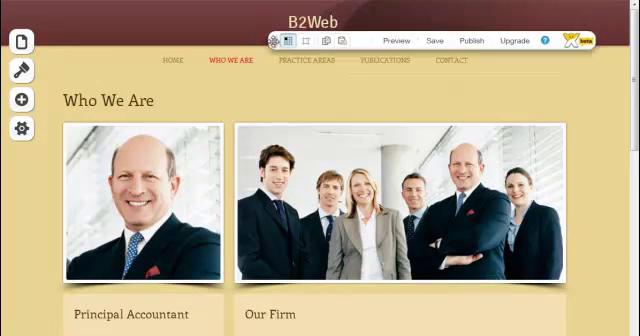
Select the B2Web site title at the top of the Who We Are page.
click(319, 24)
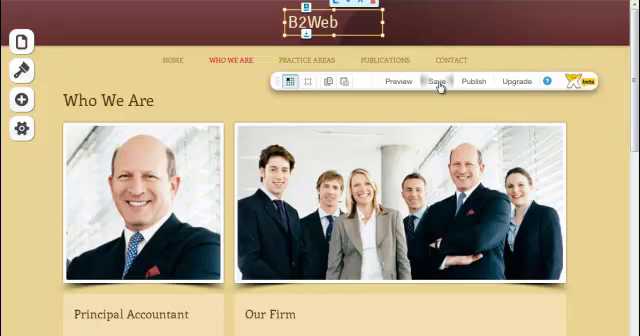
mouse_move(405, 85)
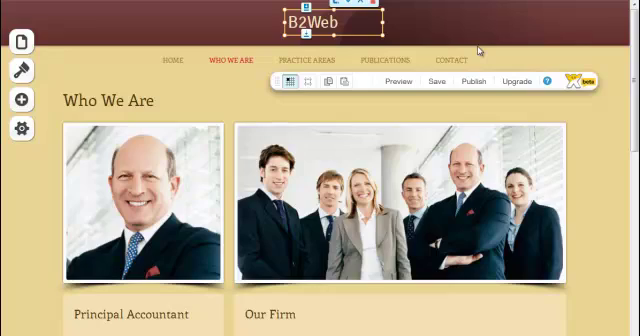
mouse_move(394, 59)
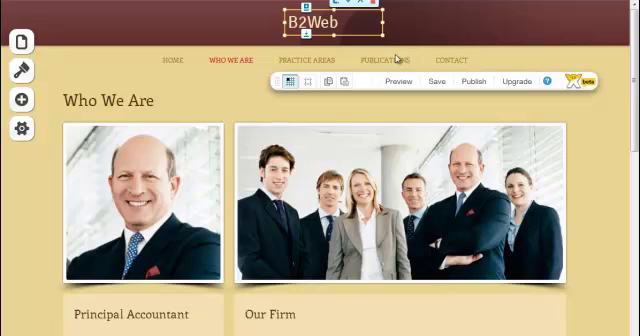